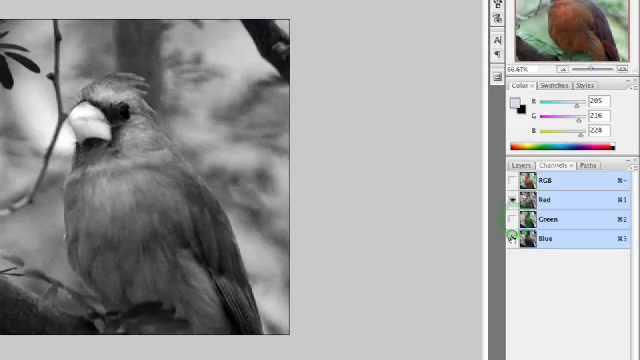
# Toggle the green and blue channel views, then switch the image mode to Lab Color.
pyautogui.click(513, 217)
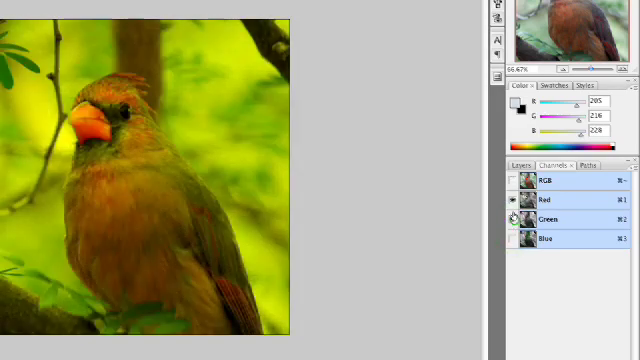
pyautogui.click(513, 218)
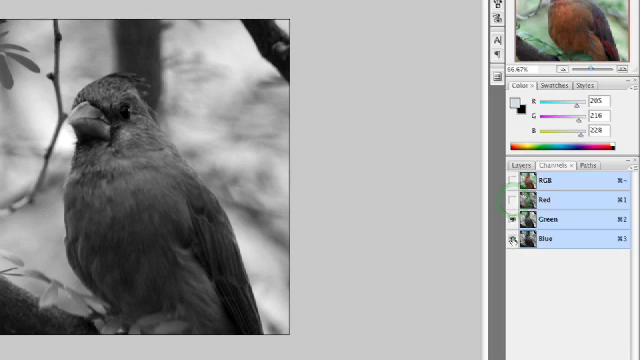
pyautogui.click(513, 219)
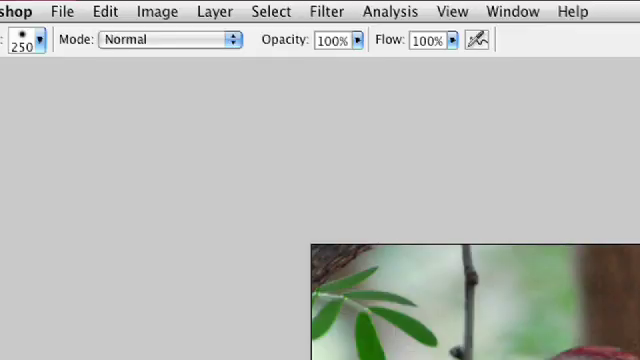
pyautogui.click(158, 11)
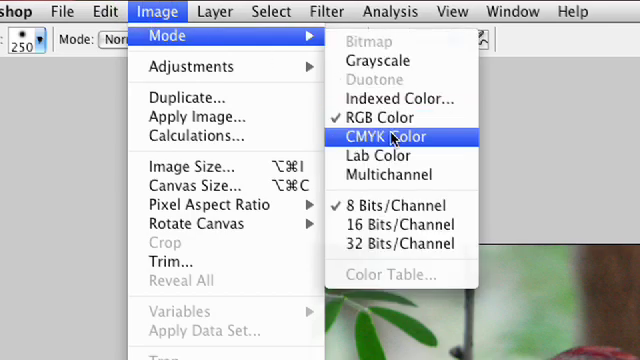
pyautogui.click(373, 155)
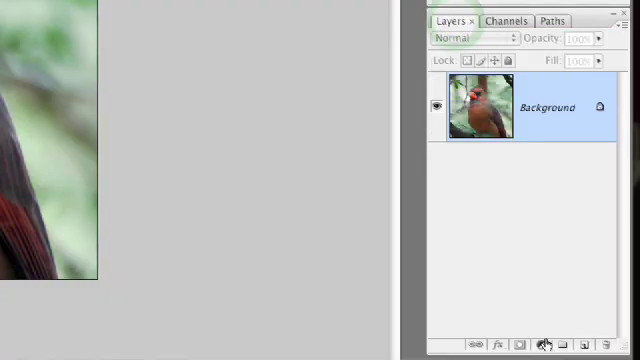
# Add a Curves adjustment layer to the cardinal photo.
pyautogui.click(561, 343)
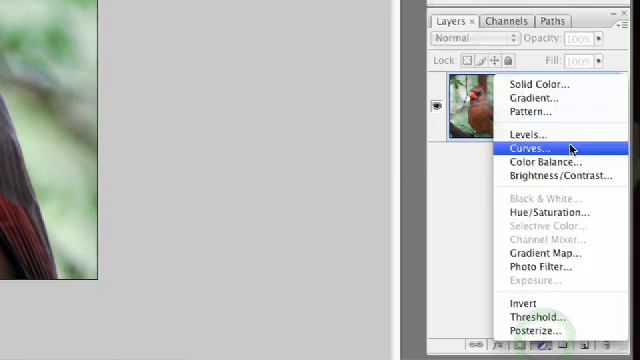
pyautogui.click(541, 148)
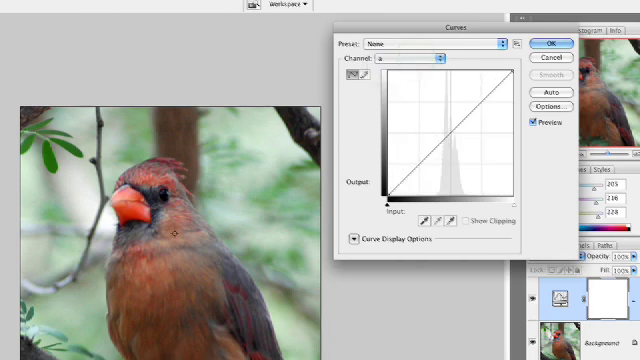
pyautogui.click(175, 228)
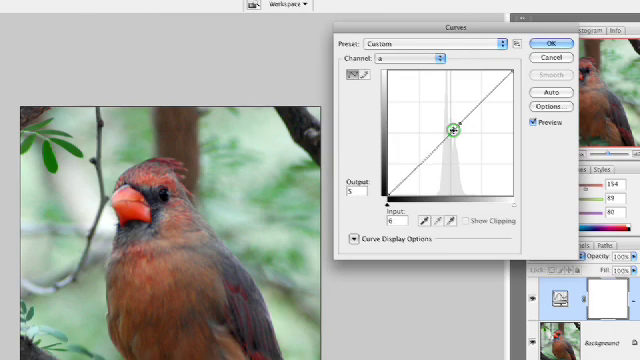
# Pin and drag points on the a channel curve to steepen it and intensify reds.
pyautogui.moveTo(450, 130); pyautogui.dragTo(512, 68)
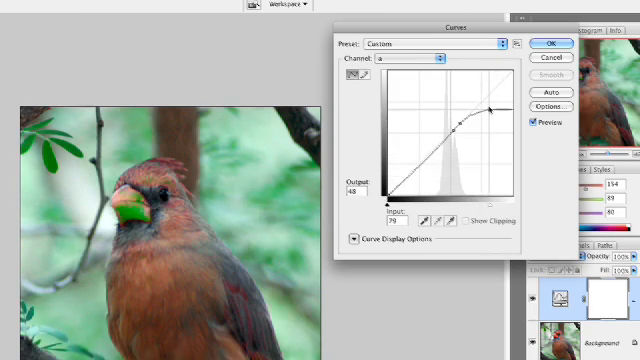
pyautogui.moveTo(495, 111); pyautogui.dragTo(485, 91)
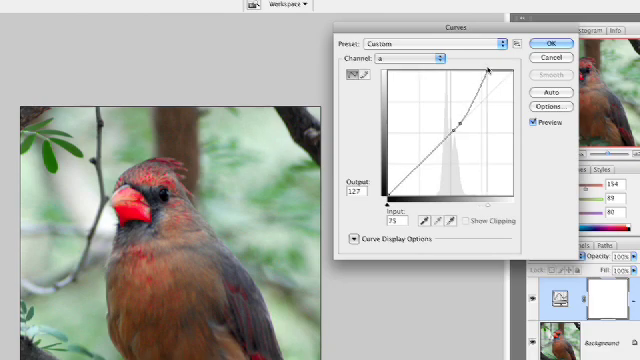
pyautogui.moveTo(490, 65); pyautogui.dragTo(487, 75)
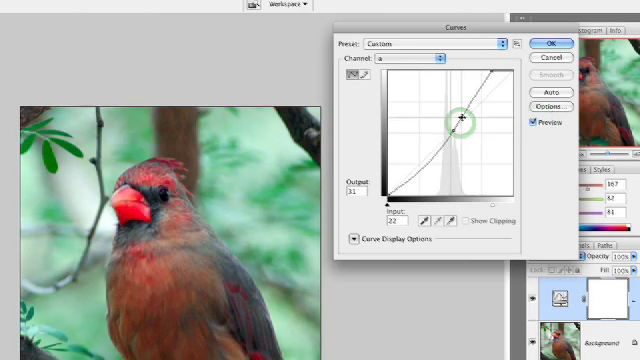
pyautogui.moveTo(458, 120); pyautogui.dragTo(461, 116)
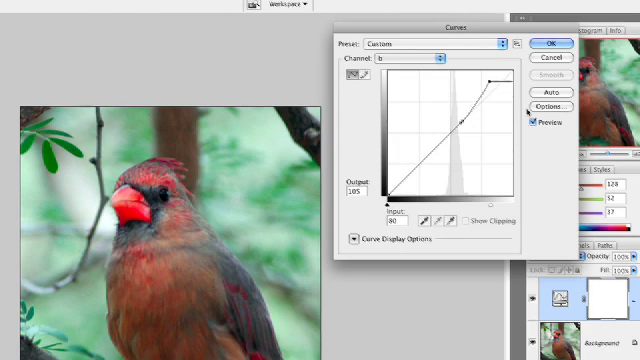
# Apply the Curves adjustment with the reshaped b channel curve.
pyautogui.click(543, 44)
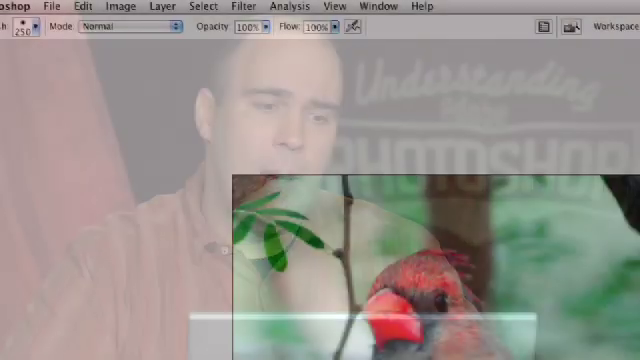
# Turn on Gamut Warning and select Out Of Gamut colours via Color Range.
pyautogui.click(327, 6)
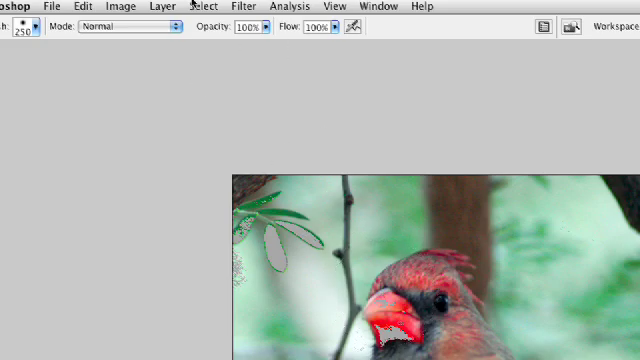
pyautogui.click(204, 6)
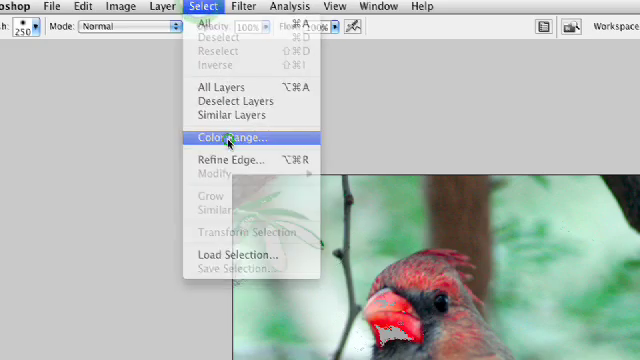
pyautogui.click(230, 133)
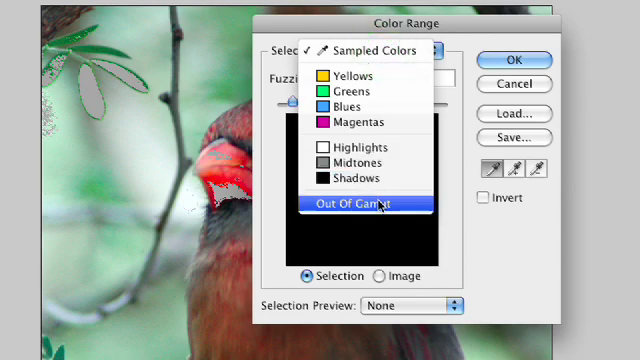
pyautogui.click(378, 205)
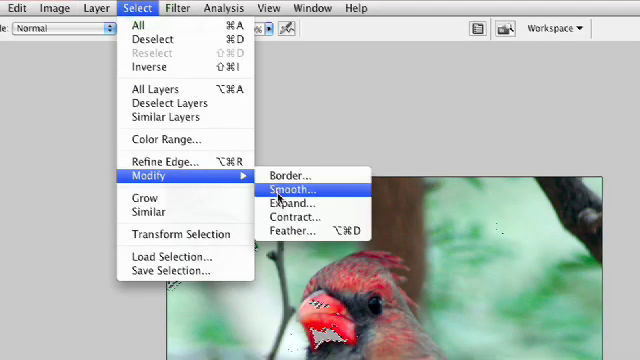
# Smooth the out-of-gamut selection and feather it by 5 pixels.
pyautogui.click(301, 189)
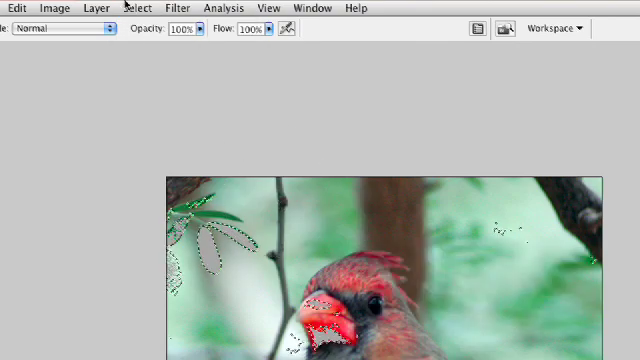
pyautogui.click(139, 8)
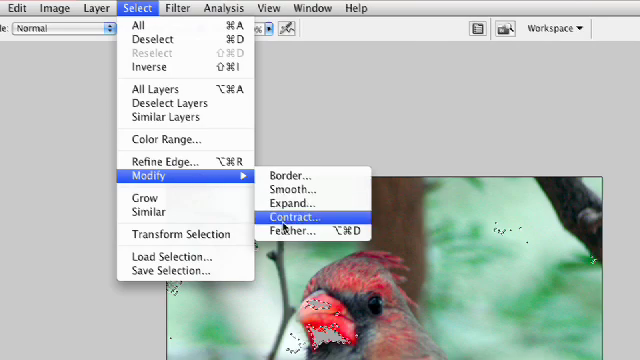
pyautogui.click(313, 232)
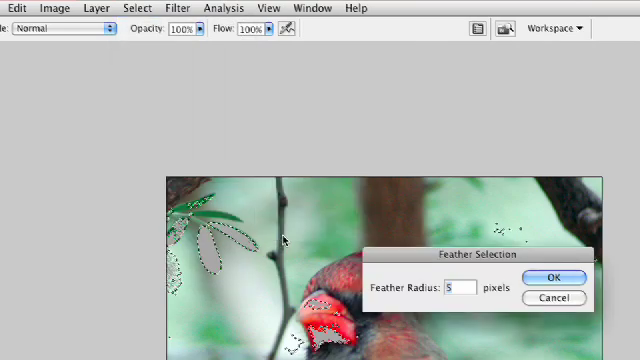
pyautogui.click(553, 277)
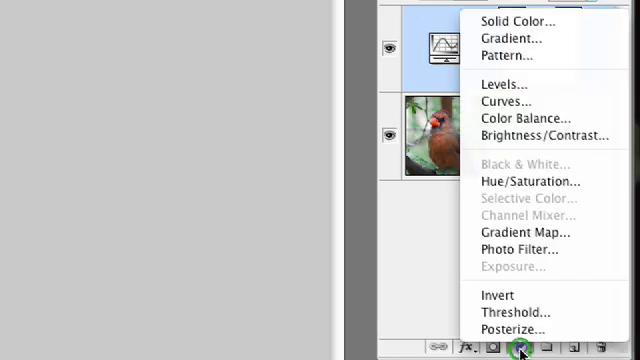
# Add a Hue/Saturation layer and drag Saturation lower for the out-of-gamut areas.
pyautogui.click(505, 84)
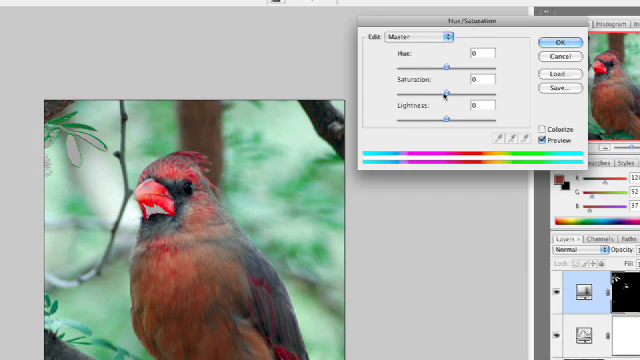
pyautogui.moveTo(448, 93); pyautogui.dragTo(438, 93)
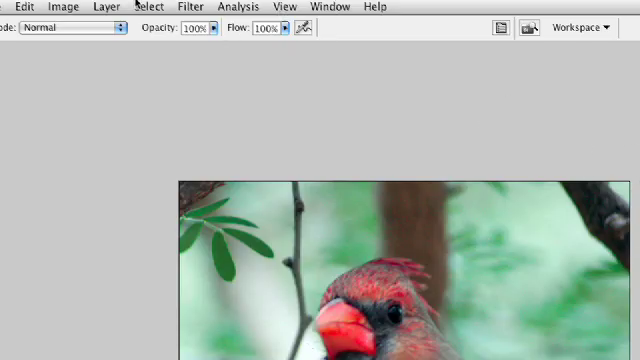
# Change the image mode to CMYK Color, flattening all layers.
pyautogui.click(71, 6)
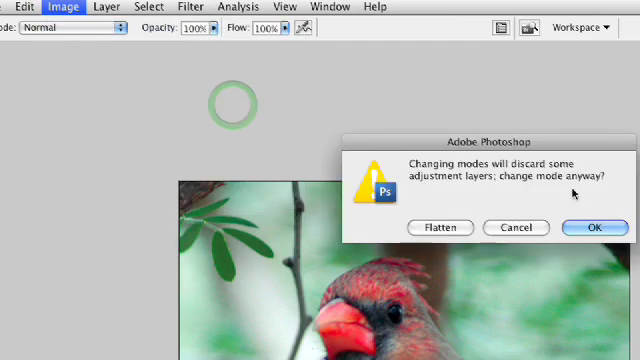
pyautogui.click(593, 227)
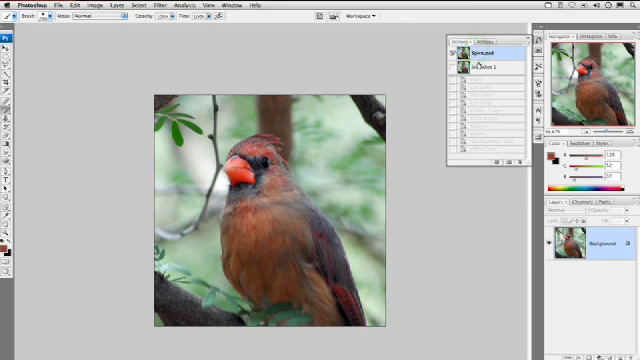
pyautogui.click(470, 67)
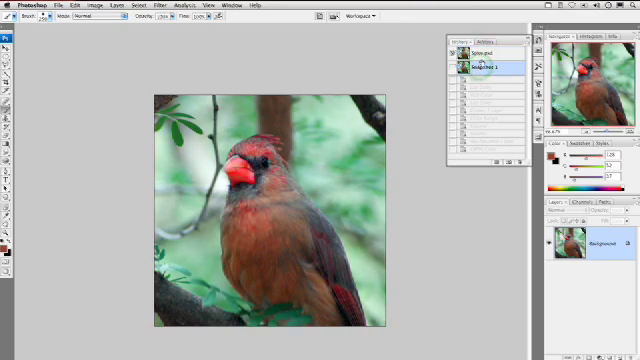
pyautogui.click(470, 48)
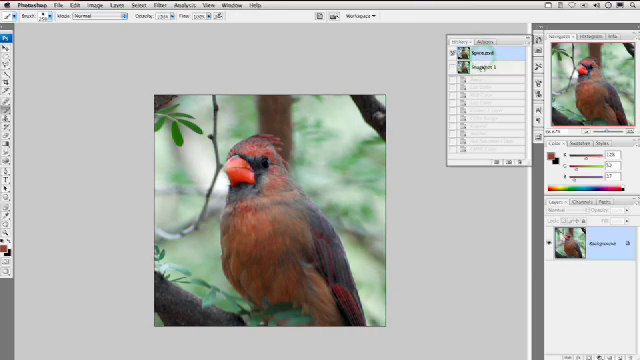